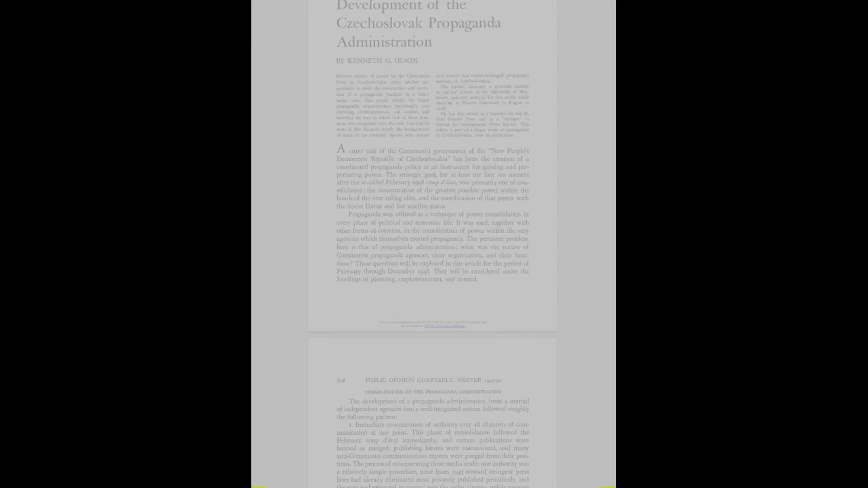
Step: Let read-aloud voice the title block and introduction, scrolling to the Syndicate of Czechoslovak Writers passage
{"action": "scroll", "scroll_direction": "down", "scroll_amount": 3}
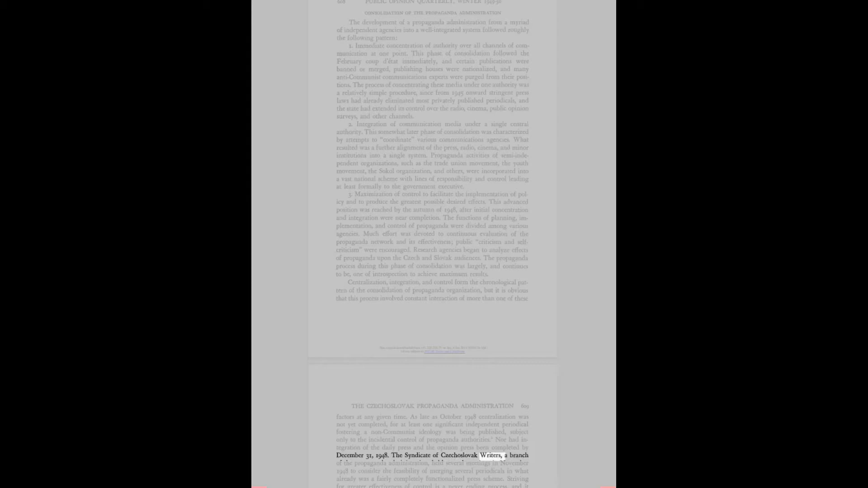
Step: Scroll down with the read-aloud until the 'Propaganda Administration: Planning' heading is voiced
{"action": "scroll", "scroll_direction": "down", "scroll_amount": 3}
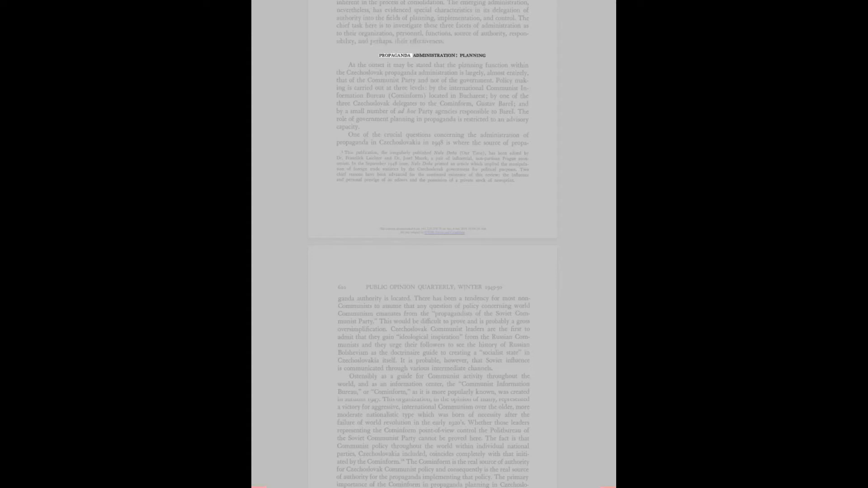
Step: Continue read-aloud past the Cominform discussion and 'Chief Propagandist Bareš' heading to the Tvorba editor line
{"action": "double_click", "coordinate": [418, 134]}
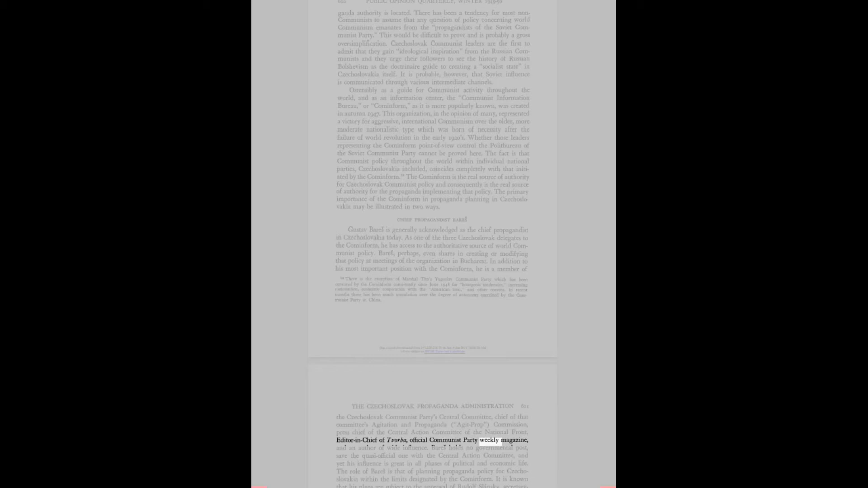
Step: Scroll forward with read-aloud to the line on Propagandist Bareš versus Action Director Slánský
{"action": "scroll", "scroll_direction": "down", "scroll_amount": 3}
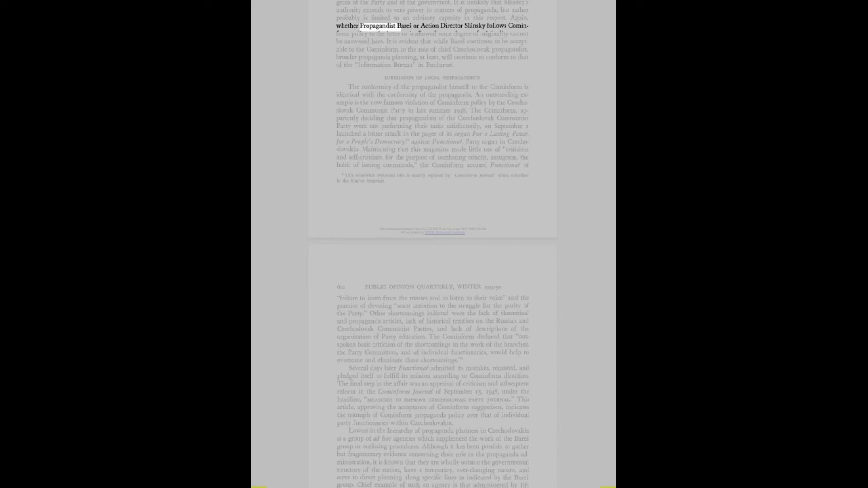